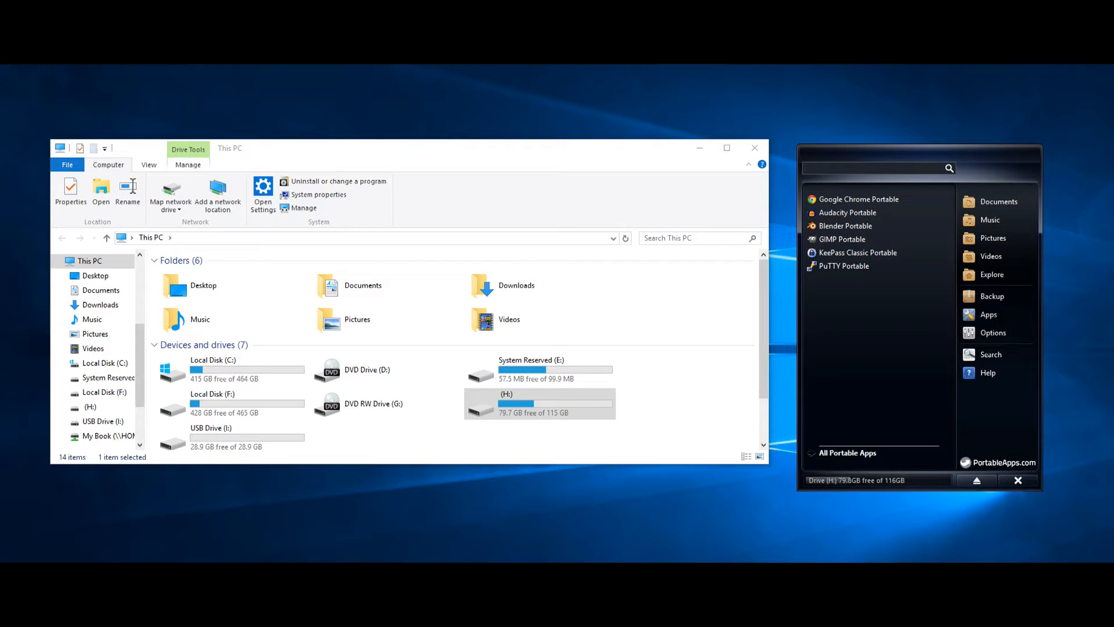
Step: Launch Google Chrome Portable from the PortableApps.com menu
click(507, 402)
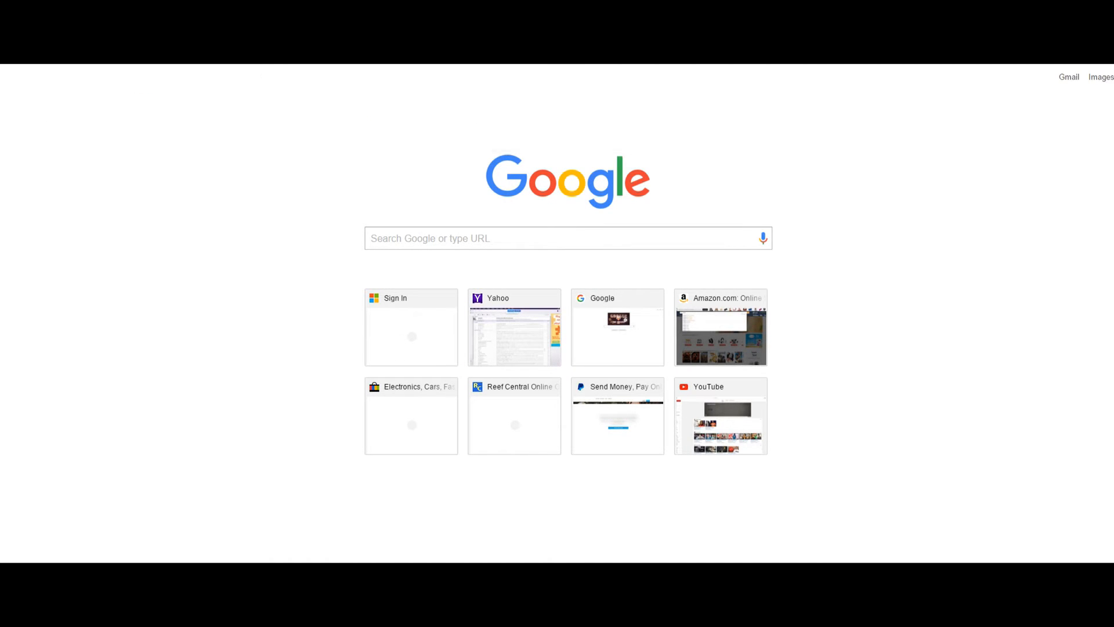
Step: Search Google for 'portable apps' and go to the PortableApps.com site
text(pi)
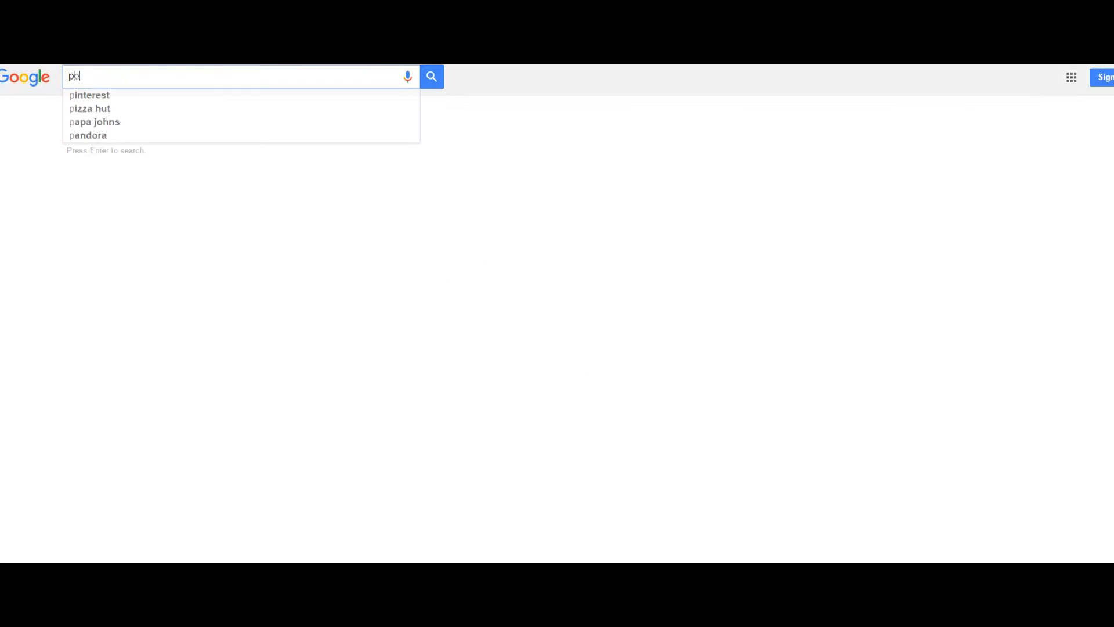
text(portable apps)
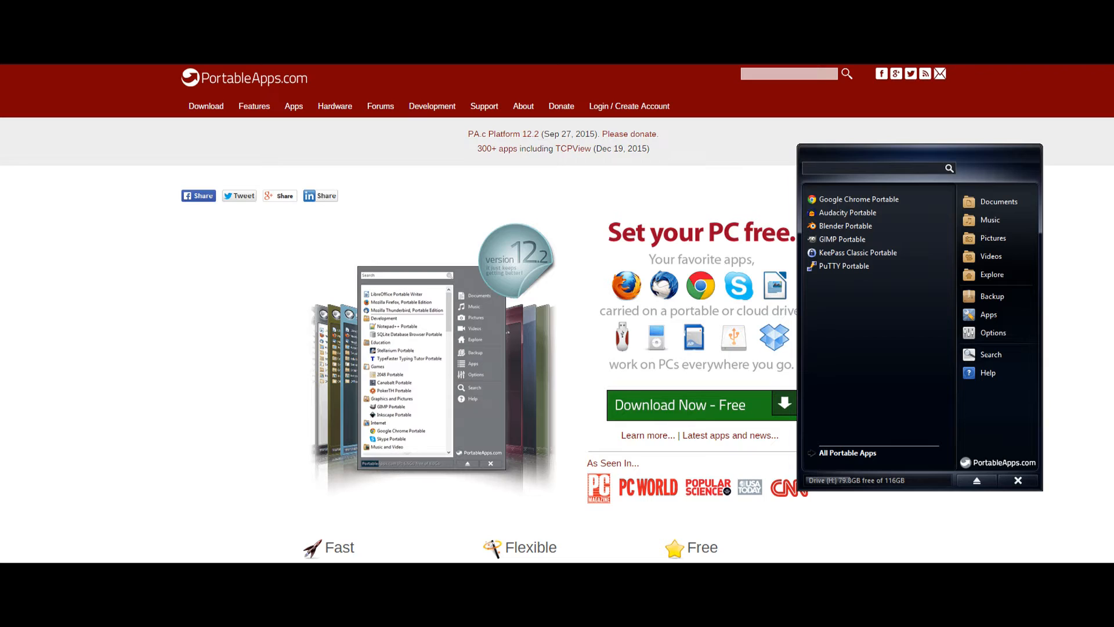
click(877, 168)
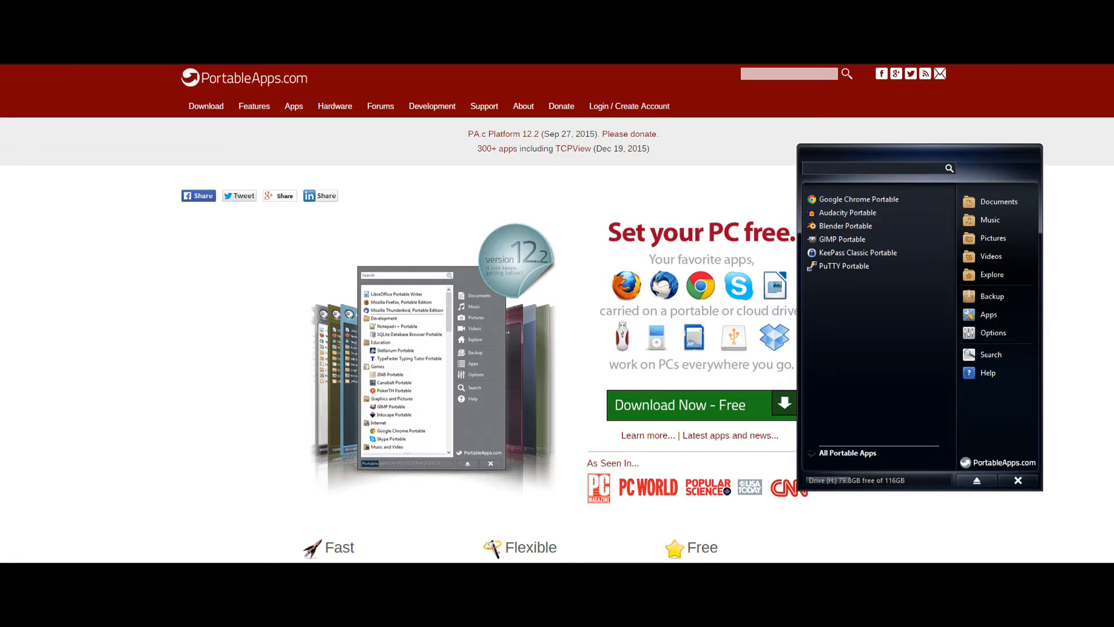
Step: Visit the Download page, then the Portable App Directory listing
click(205, 106)
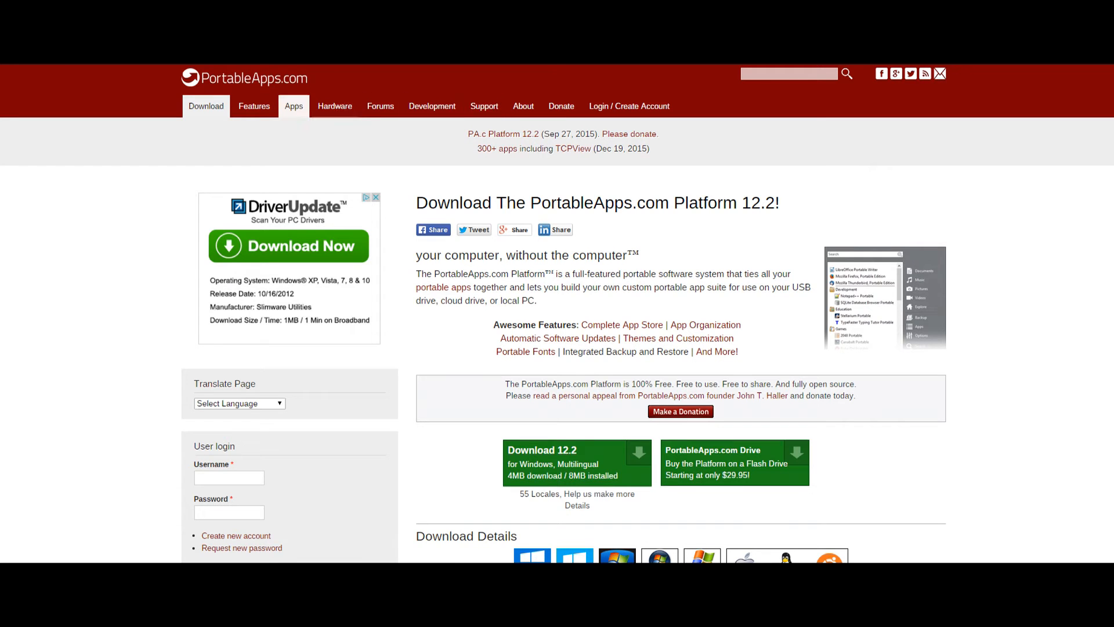
click(293, 105)
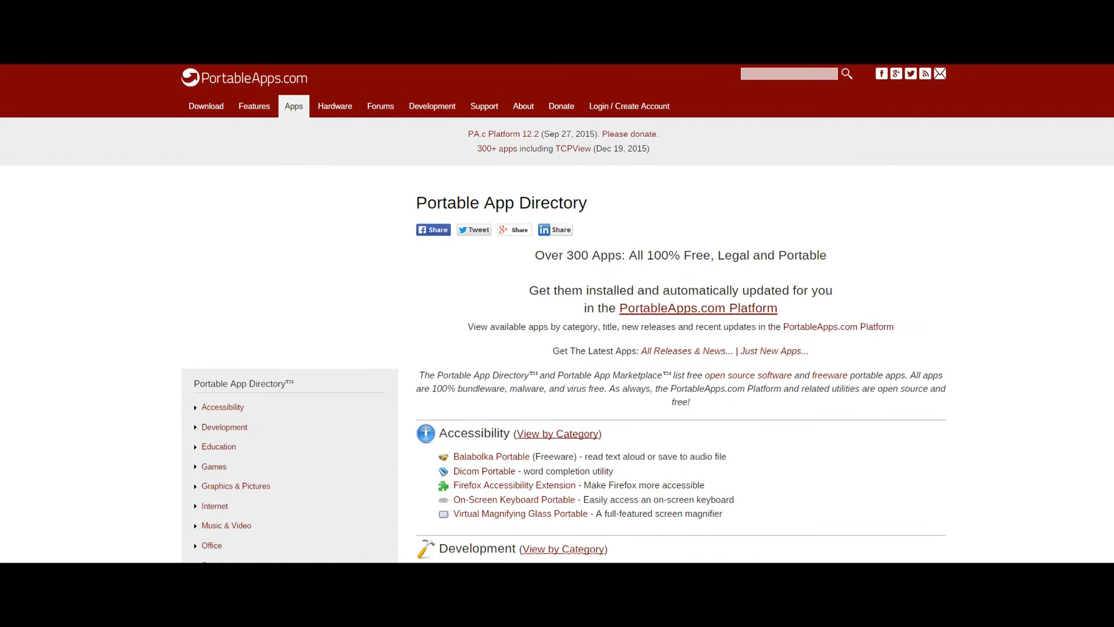
Step: Scroll the directory past Accessibility, Development, Education and Games to Graphics & Pictures
scroll(down, 3)
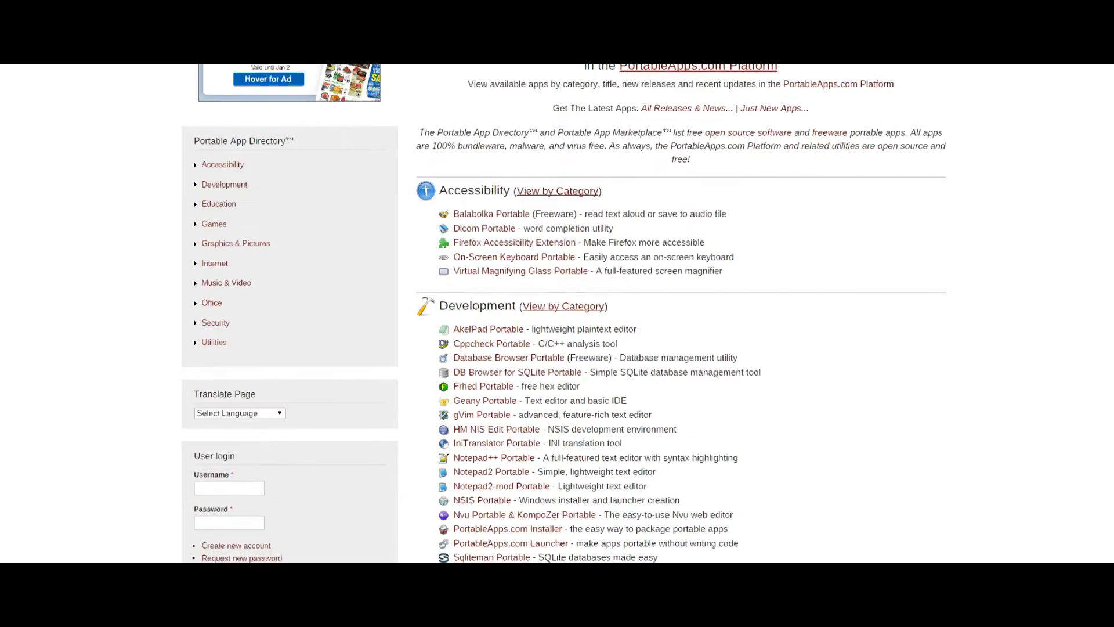
scroll(down, 3)
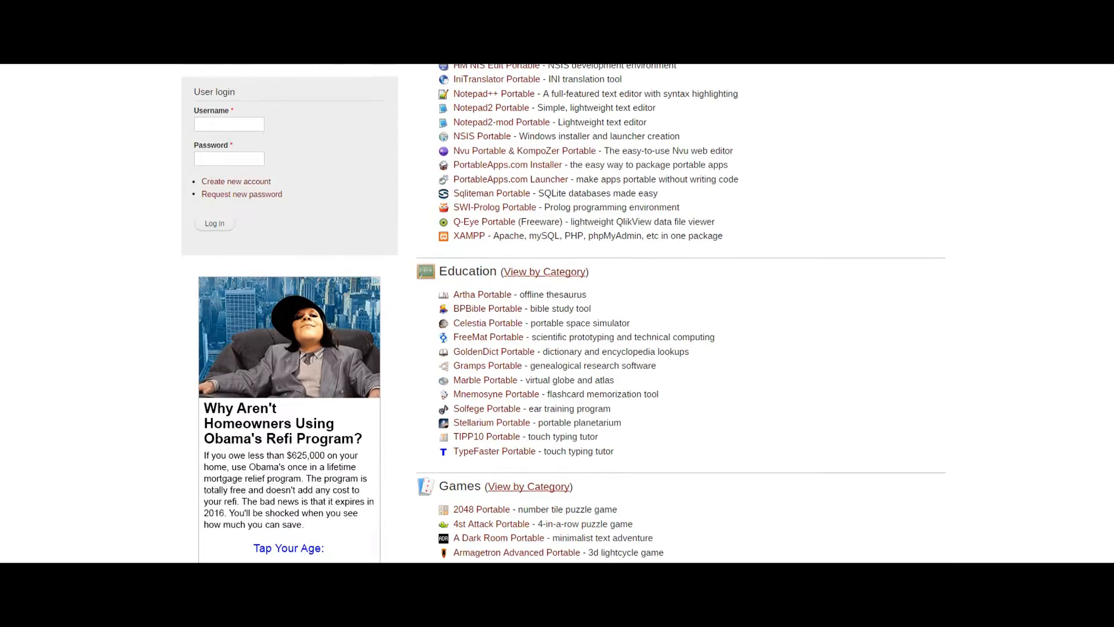
scroll(down, 3)
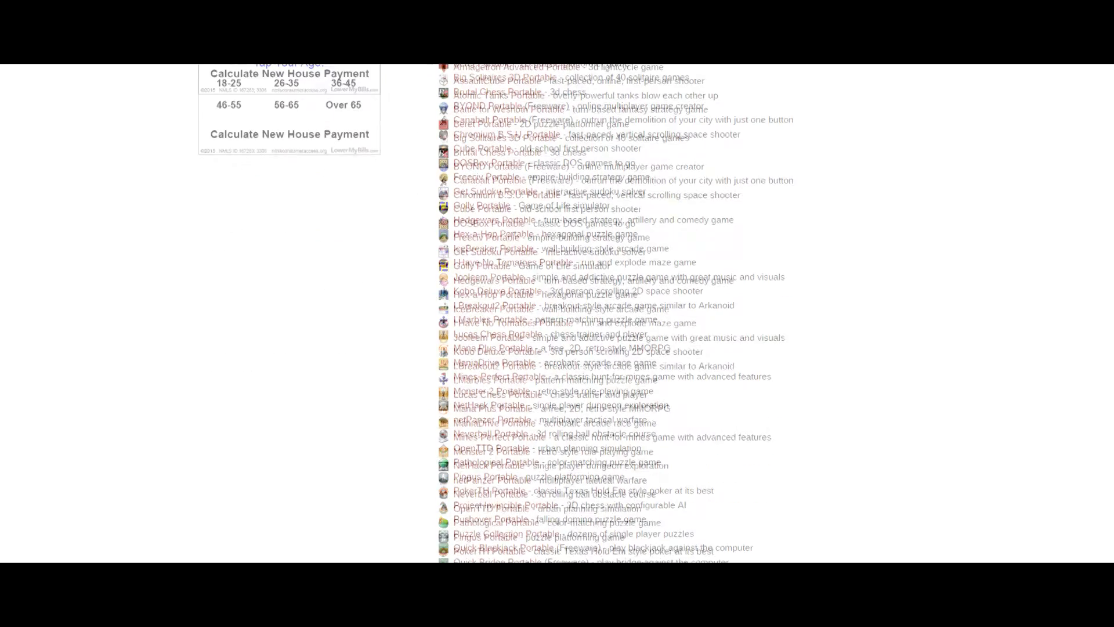
scroll(down, 3)
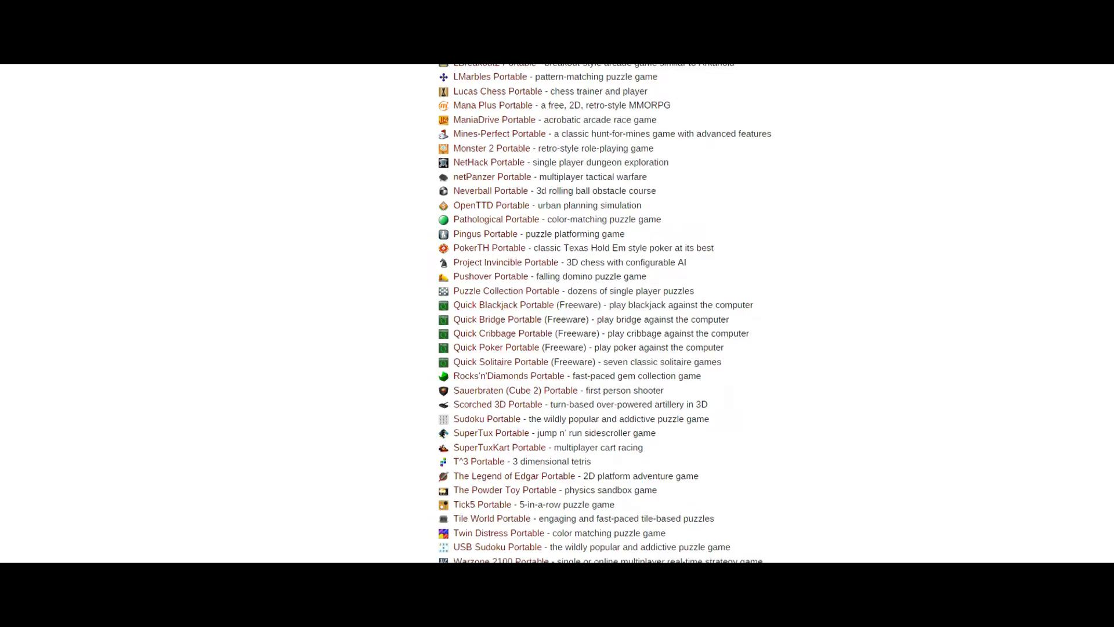
scroll(down, 3)
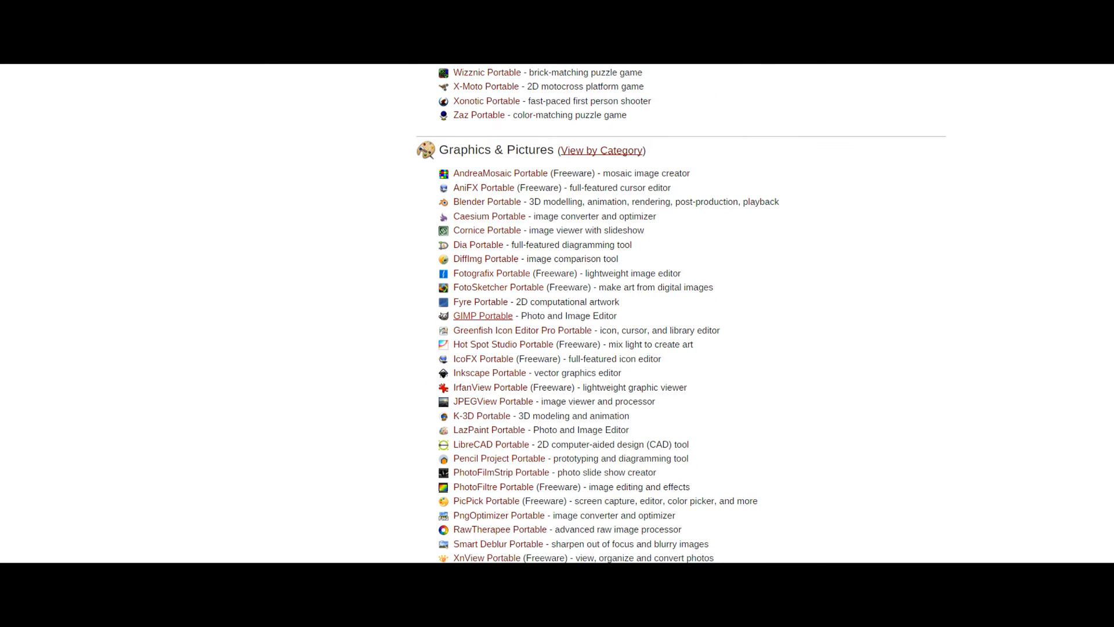
Step: Scroll through the Internet, Music & Video, Office, Security and Utilities categories
scroll(down, 3)
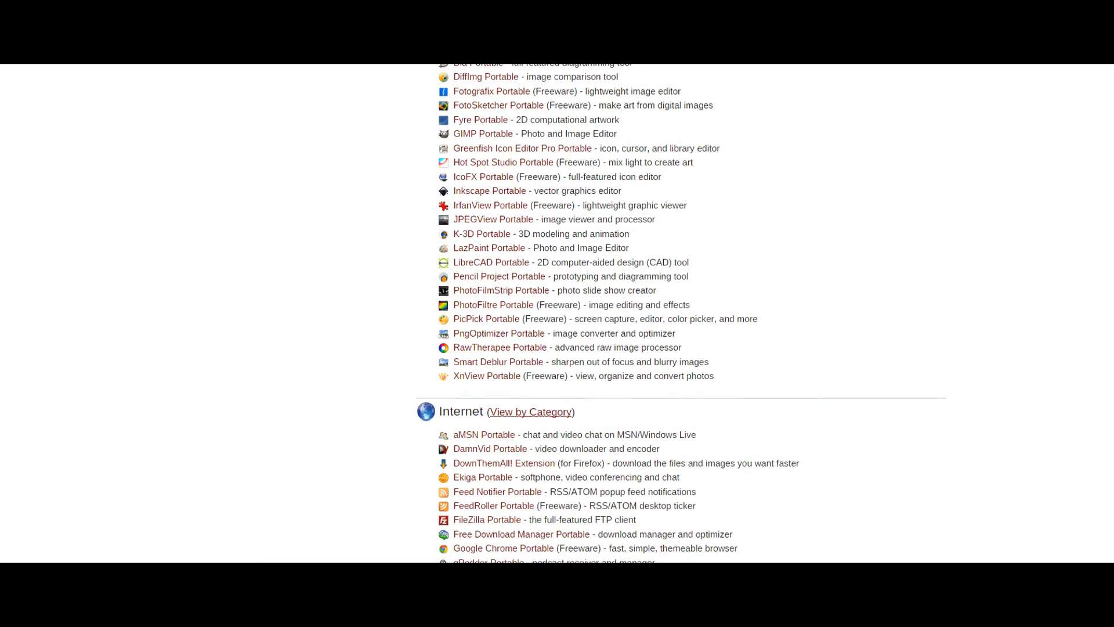
scroll(down, 3)
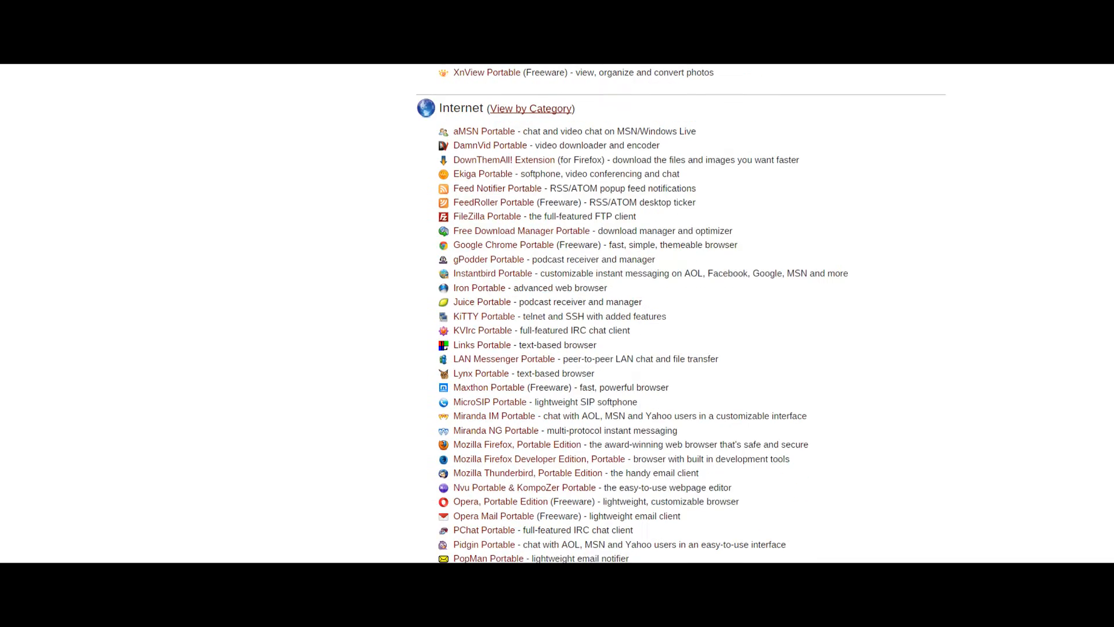
scroll(down, 3)
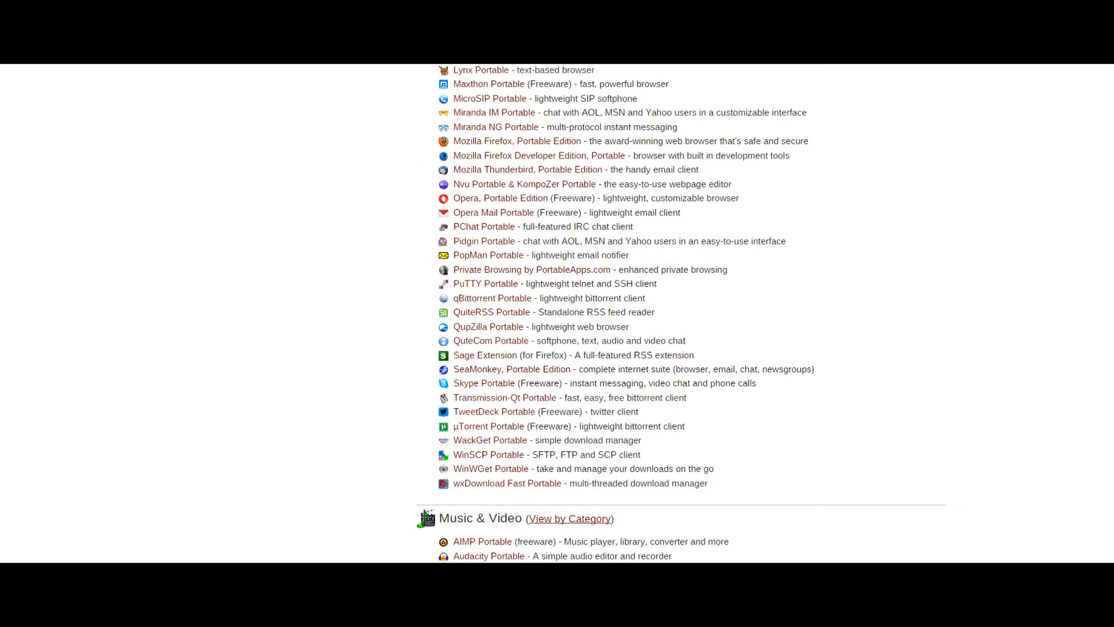
scroll(down, 3)
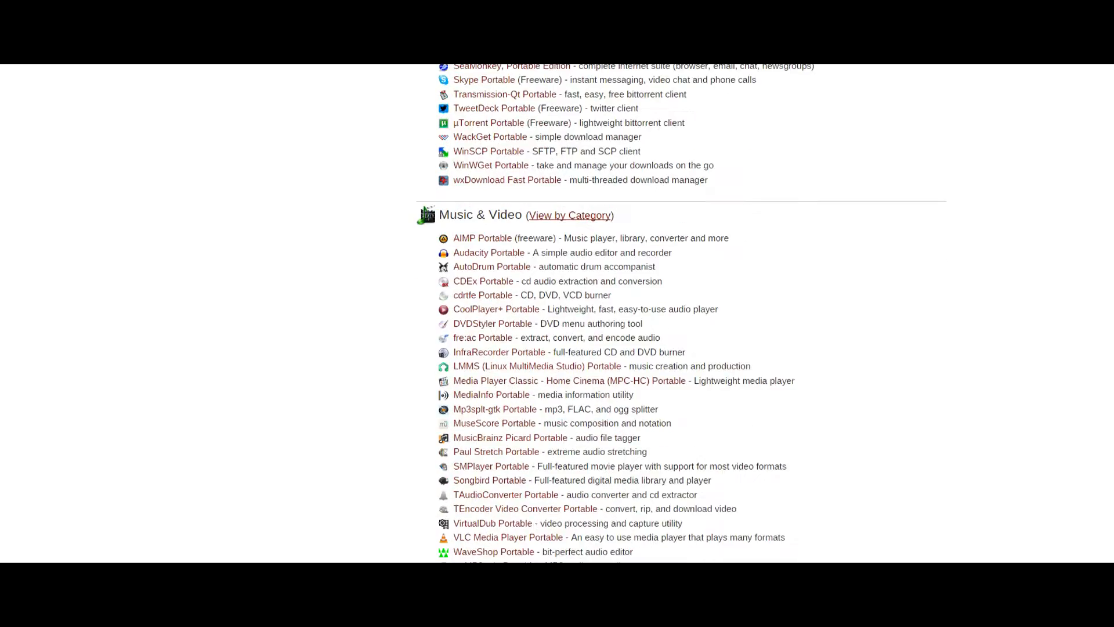
scroll(down, 3)
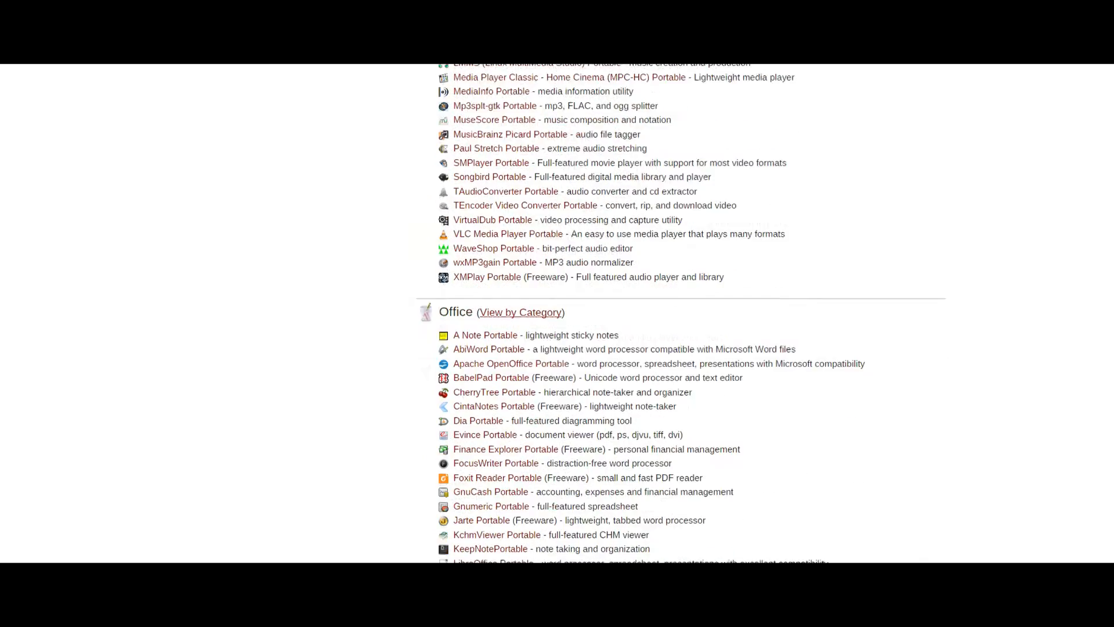
scroll(down, 3)
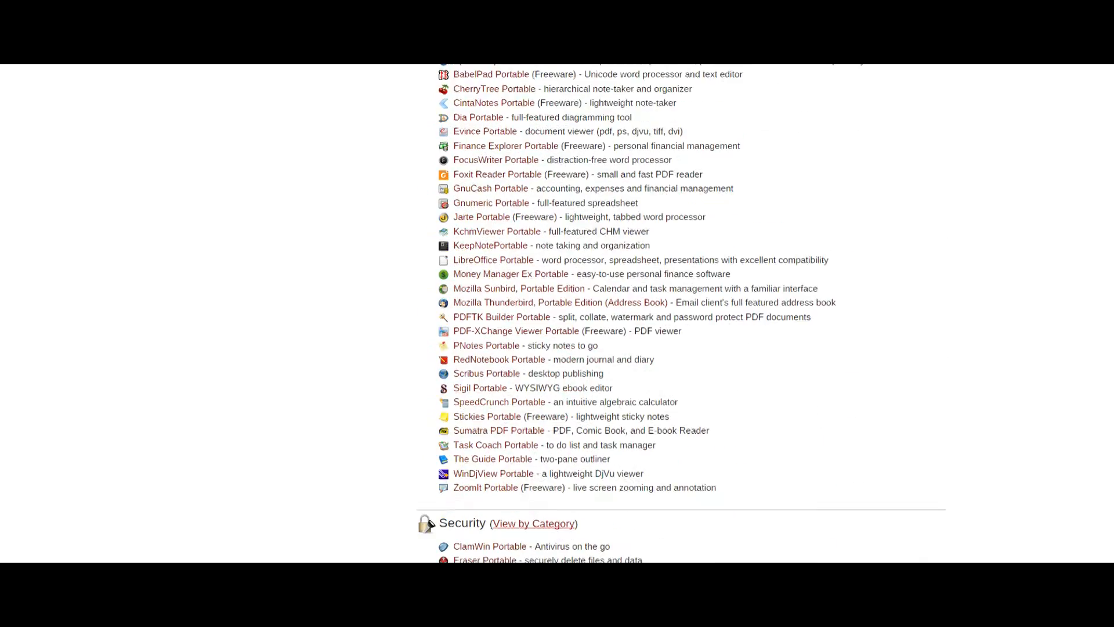
scroll(down, 3)
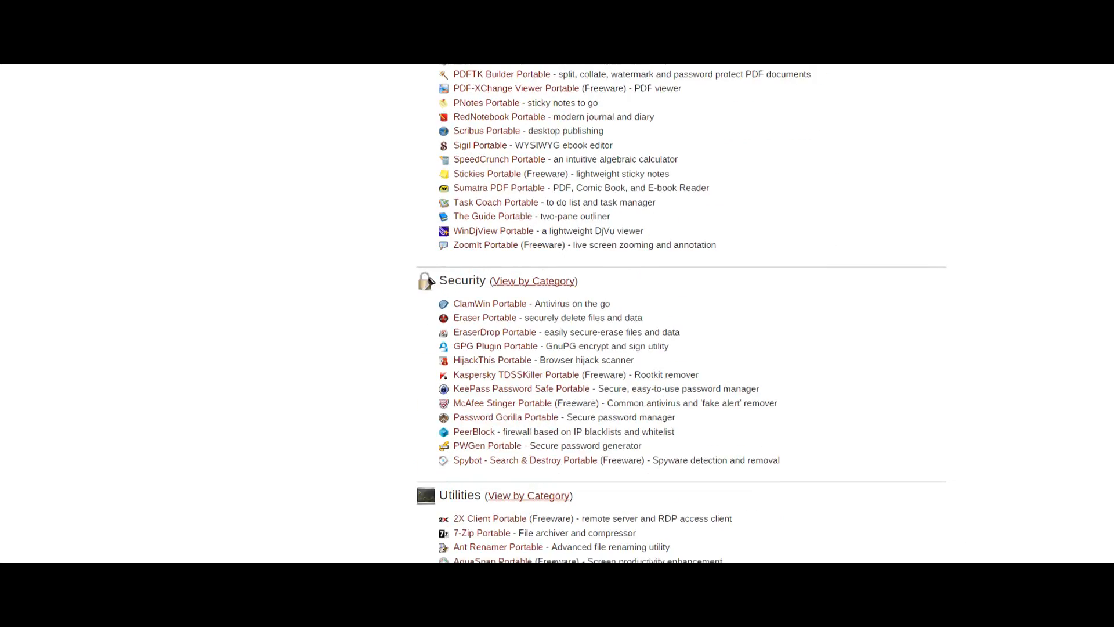
scroll(down, 3)
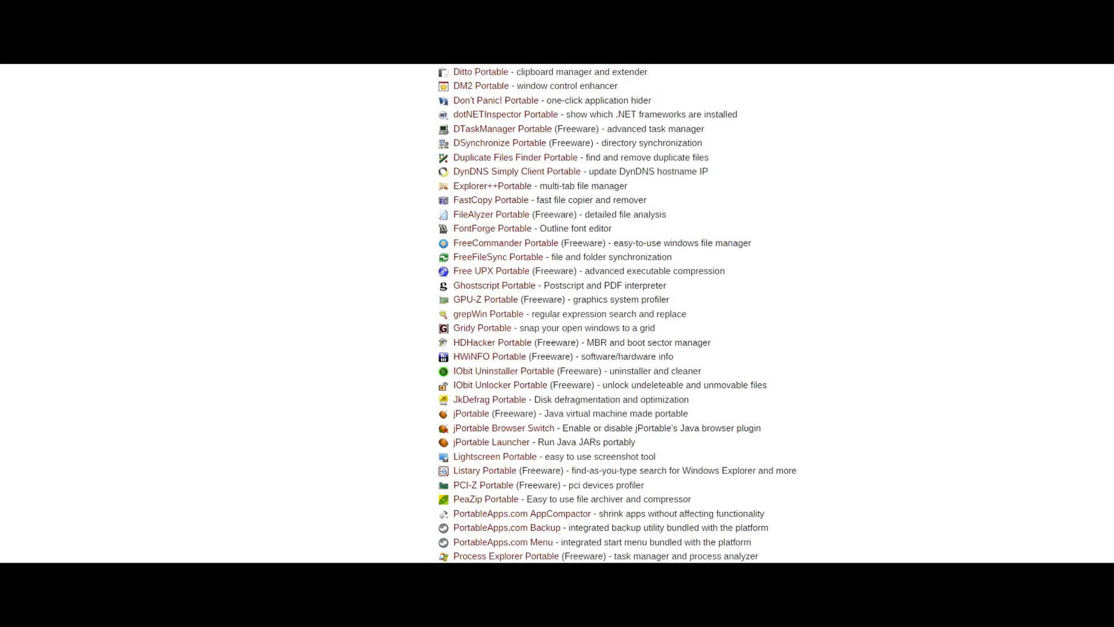
scroll(down, 3)
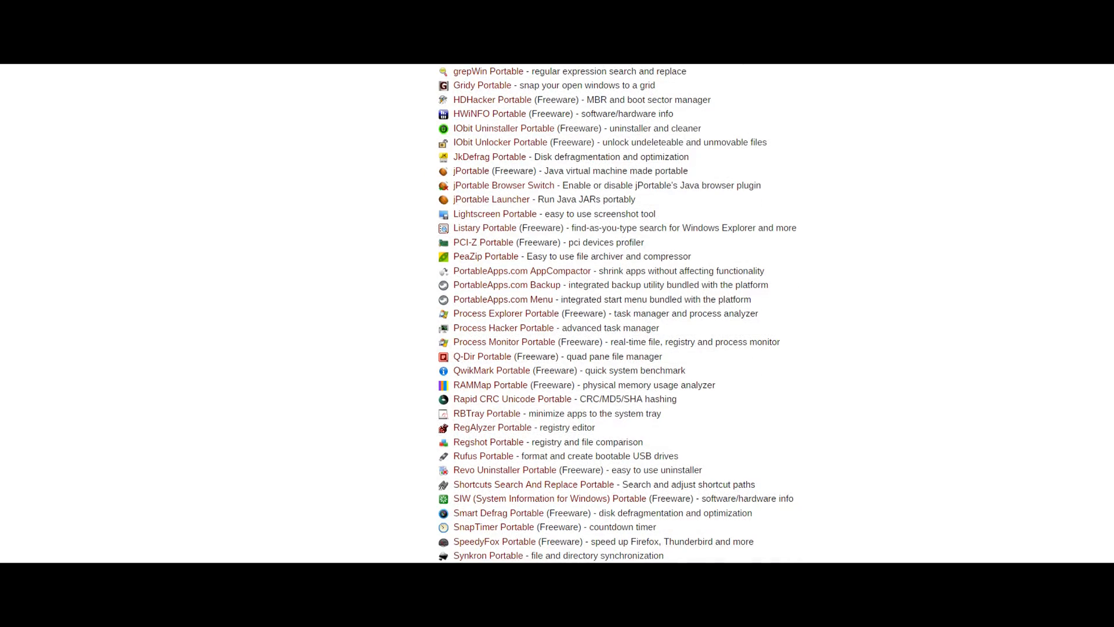
scroll(down, 3)
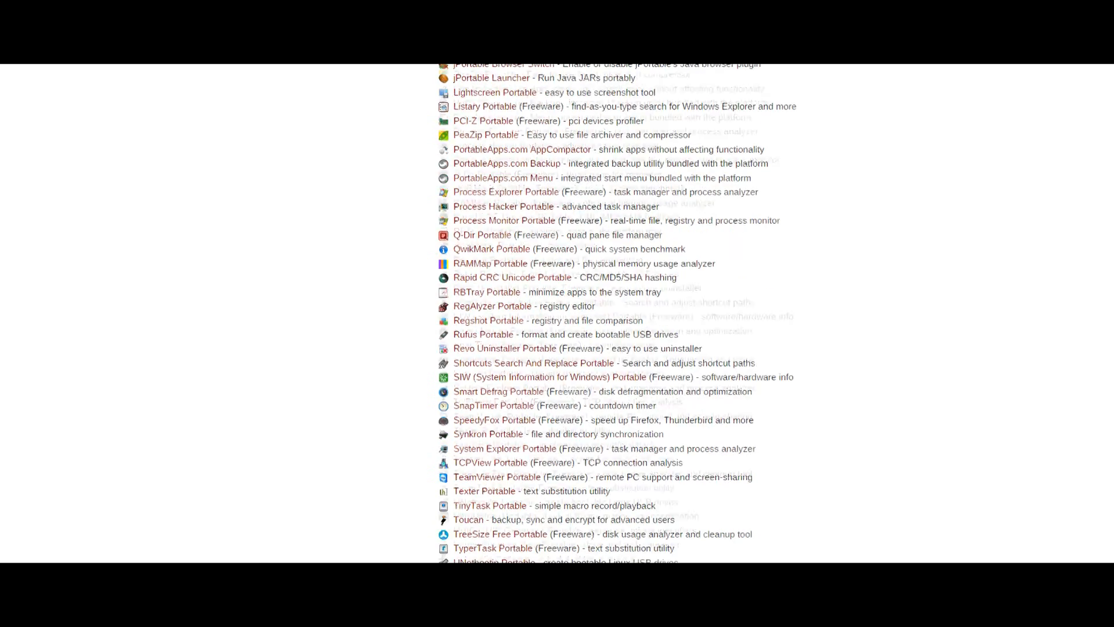
scroll(down, 3)
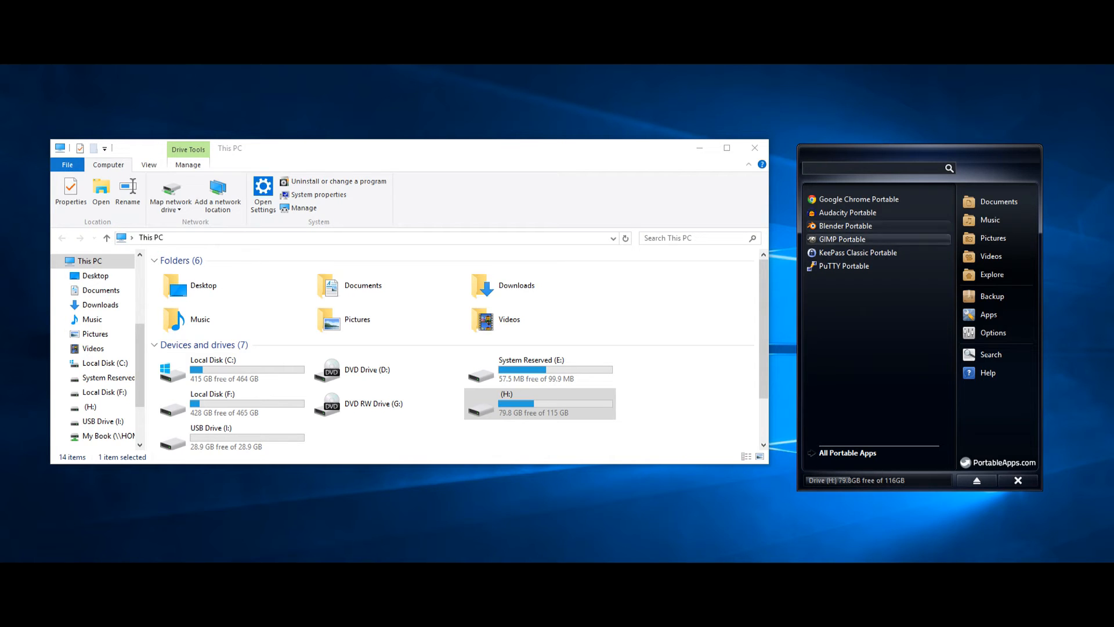
Step: Launch Audacity Portable from the PortableApps.com menu
click(1018, 480)
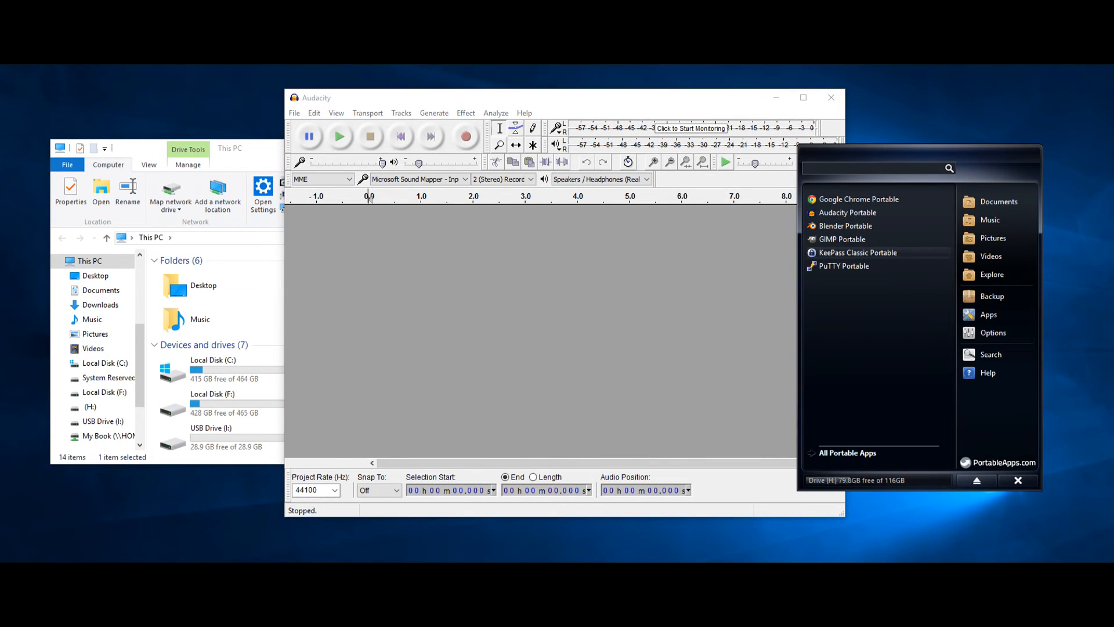
mouse_move(847, 212)
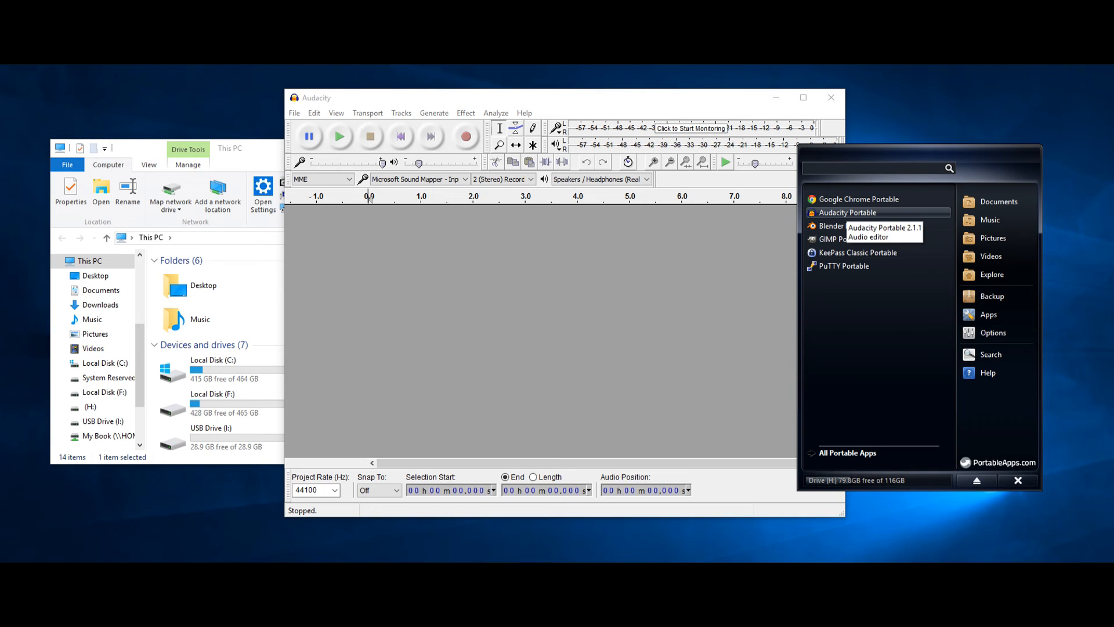
mouse_move(844, 265)
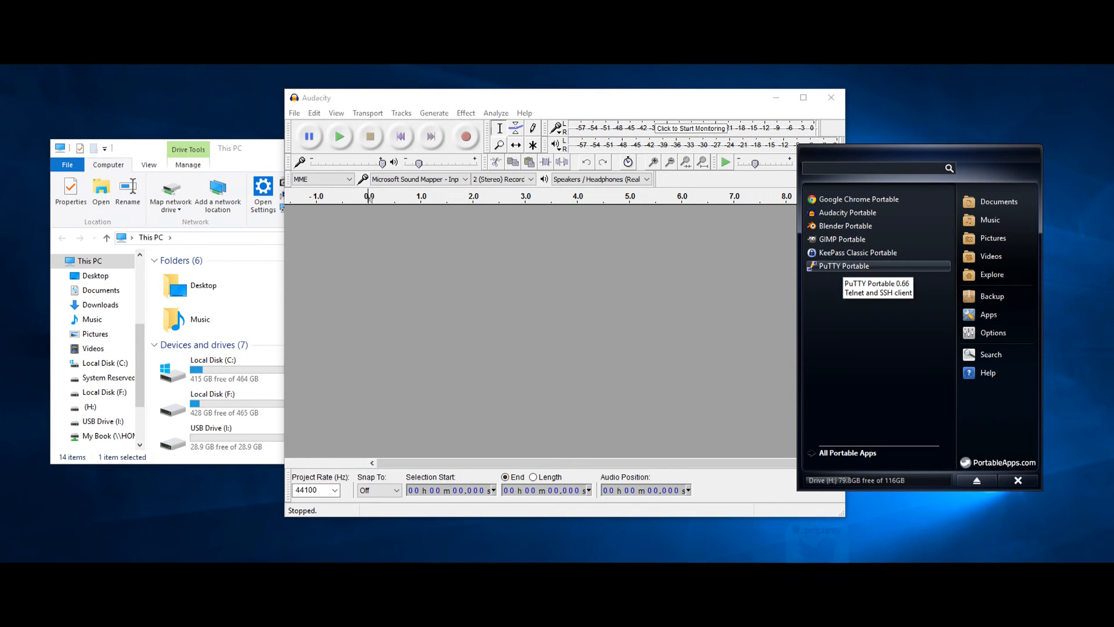